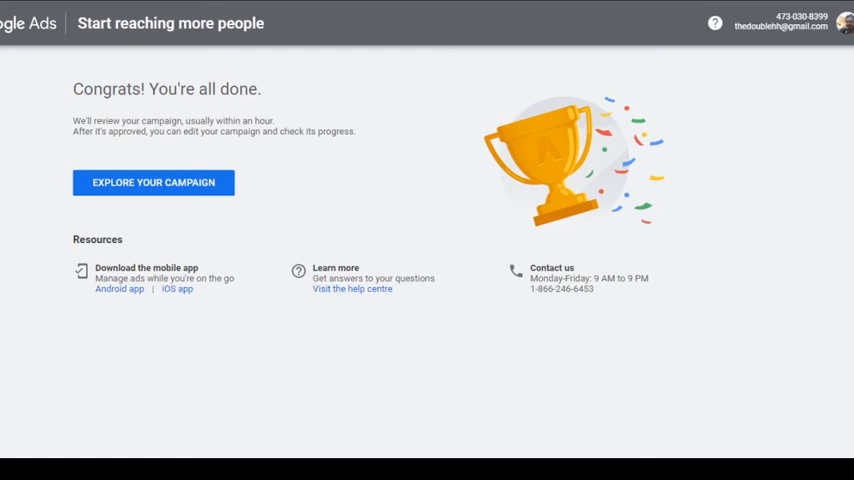
mouse_move(152, 184)
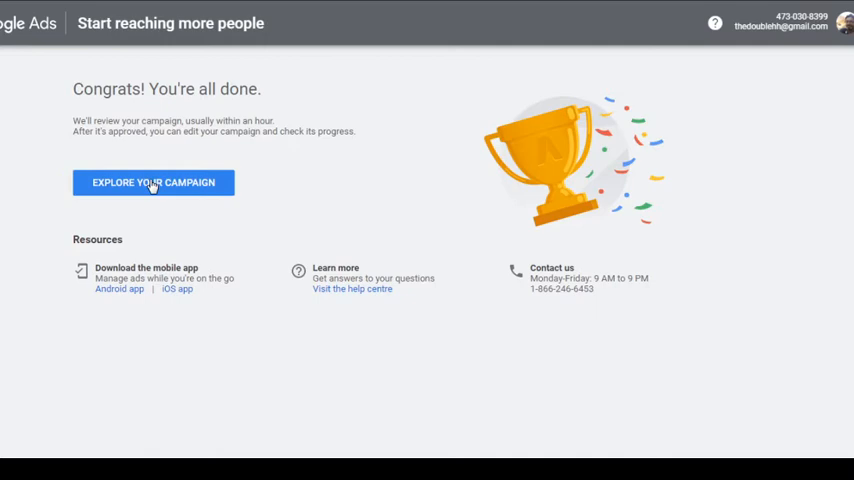
Step: Open the overview of the 'Internship with Digital Deepak' campaign via Explore your campaign
left_click(152, 182)
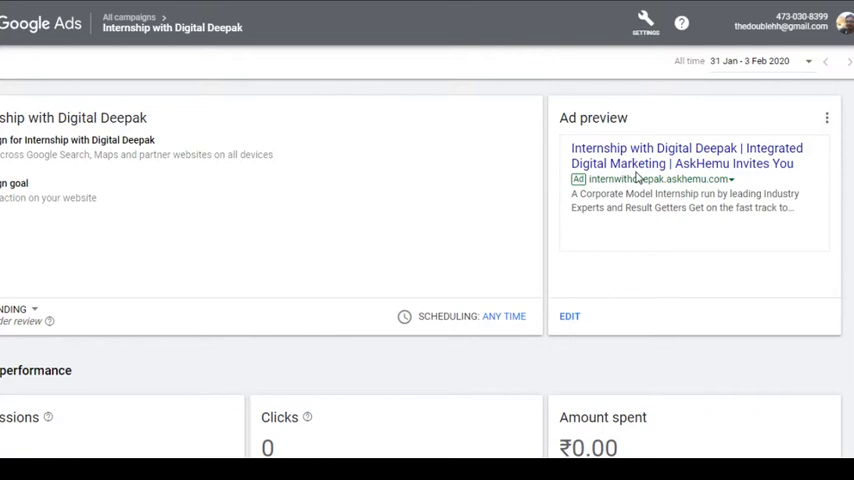
Step: From the Settings menu, start switching the account from Smart mode to Expert mode
left_click(644, 22)
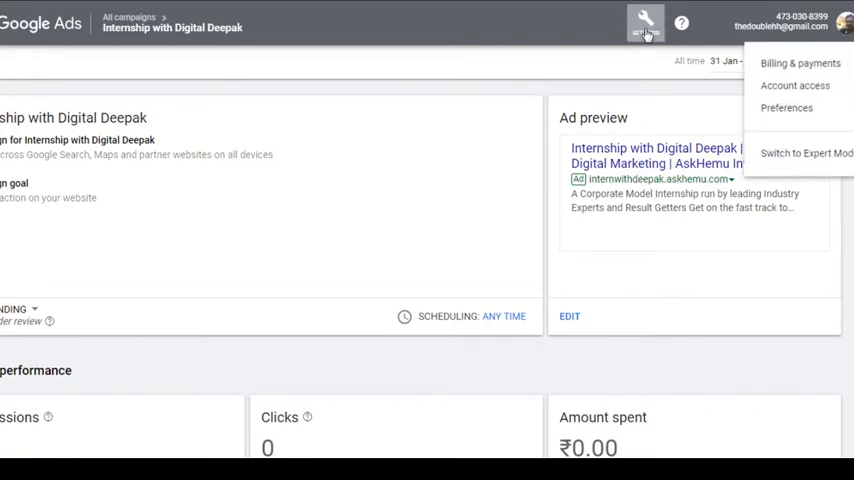
left_click(644, 24)
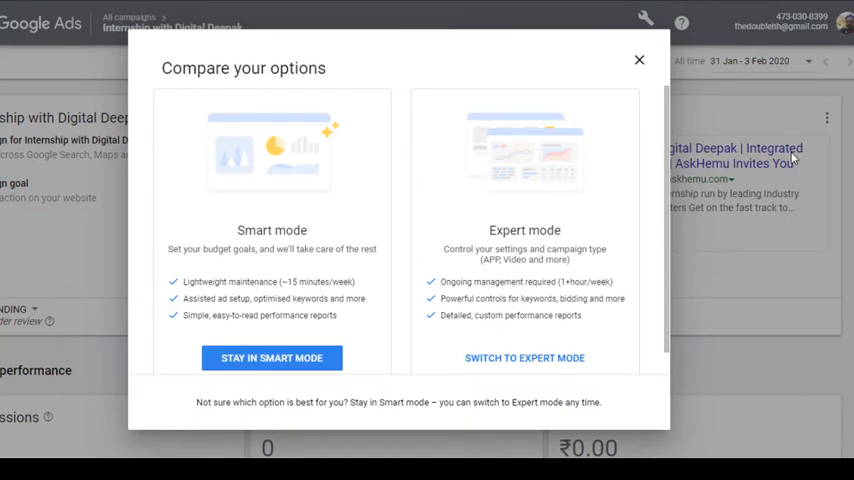
mouse_move(572, 384)
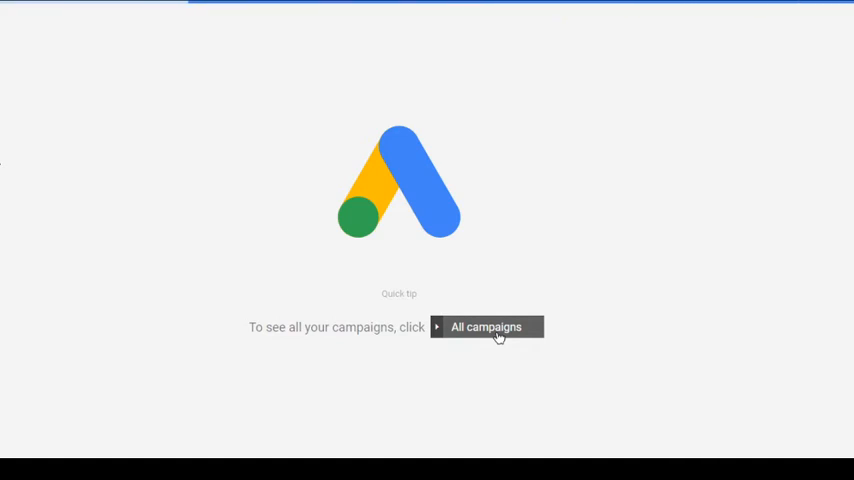
Step: Show the All campaigns table listing 'Internship with Digital Deepak' with zero clicks
left_click(486, 328)
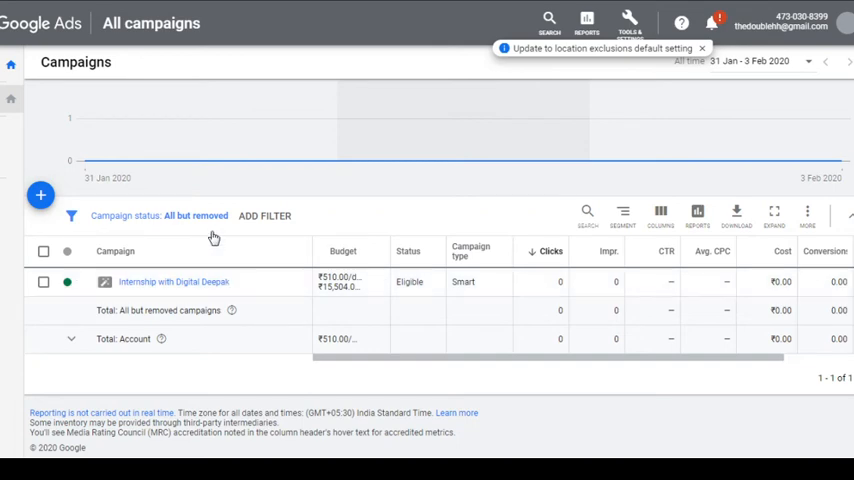
mouse_move(466, 188)
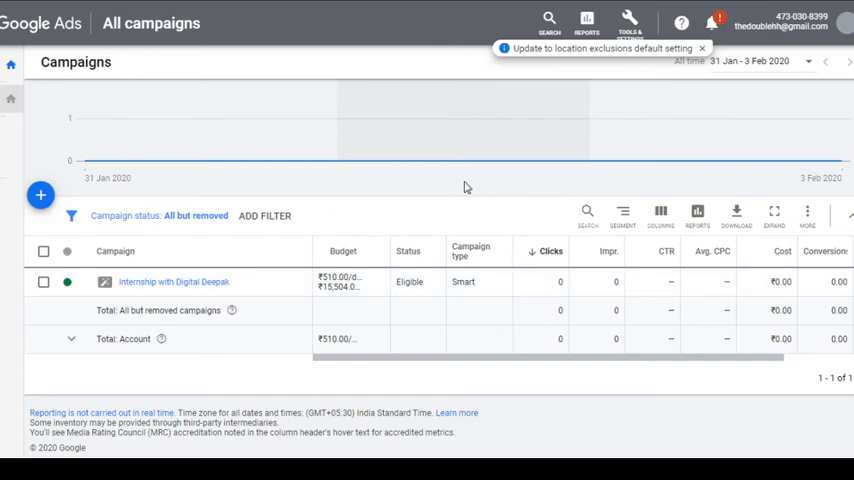